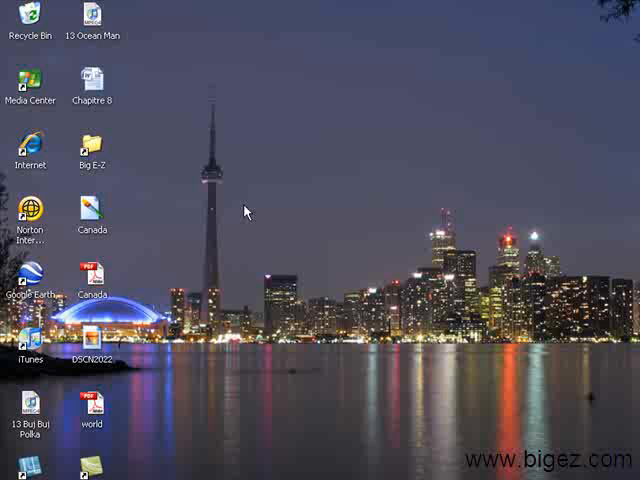
pyautogui.moveTo(156, 148)
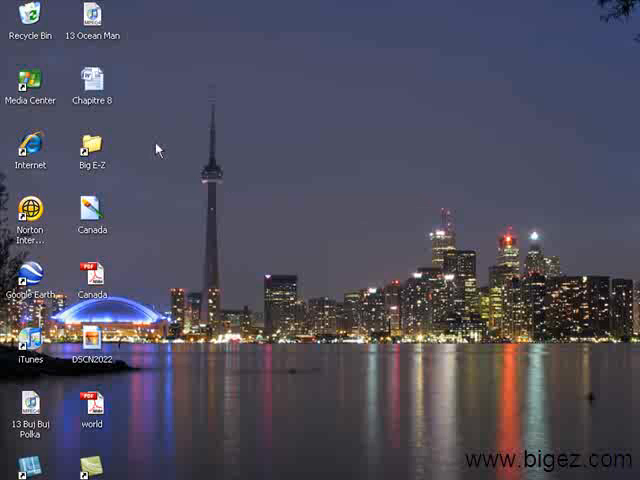
pyautogui.moveTo(144, 156)
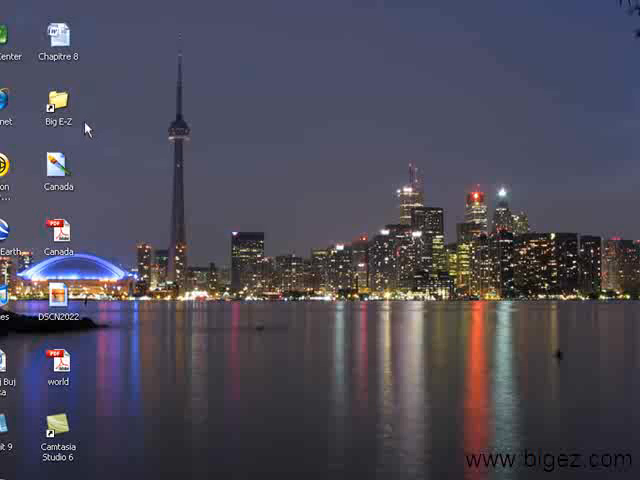
# Browse the Big E-Z Books Data\2010 folder and select the BA 2010-01 workbook.
pyautogui.click(60, 104)
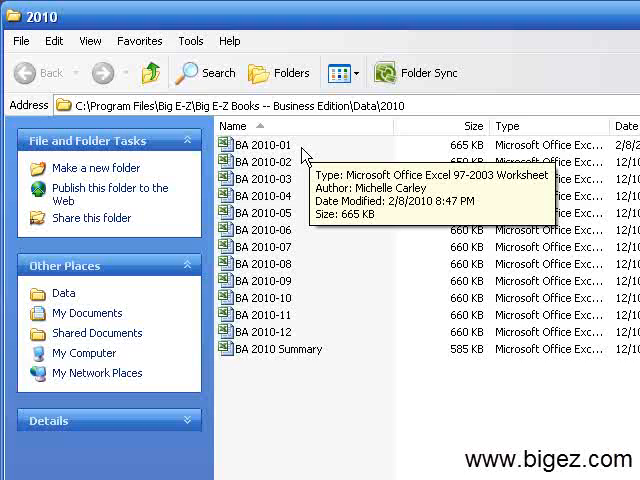
pyautogui.moveTo(318, 156)
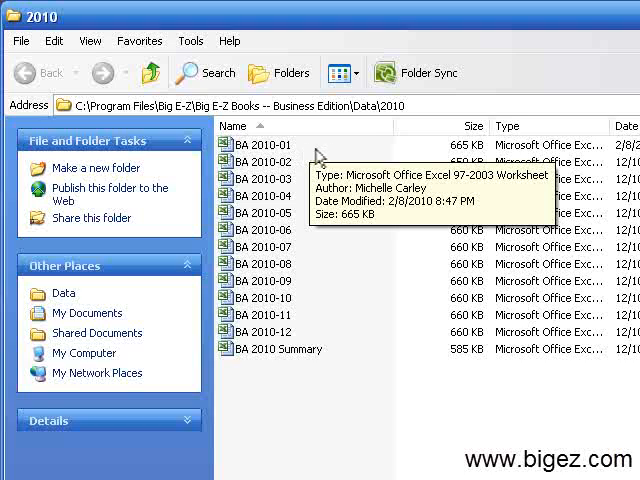
pyautogui.moveTo(312, 158)
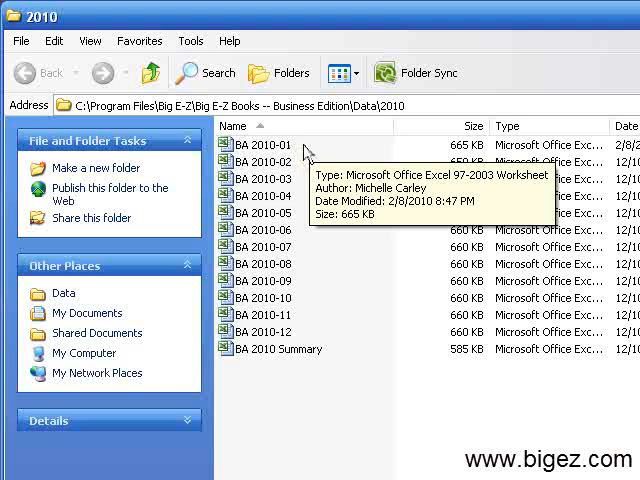
pyautogui.click(264, 144)
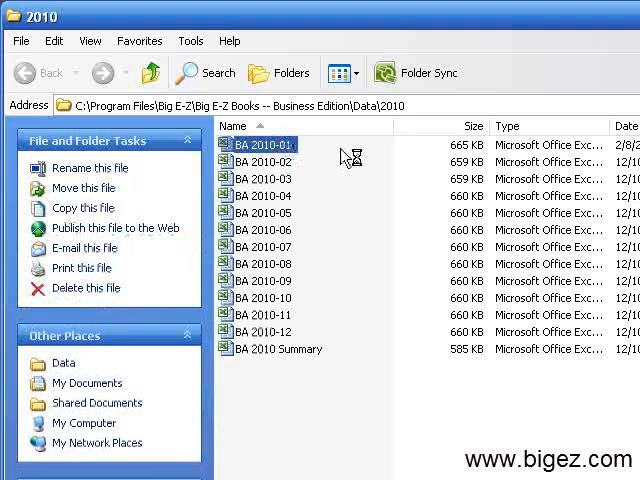
# Launch the BA 2010-01 January workbook in Excel from Explorer.
pyautogui.doubleClick(264, 144)
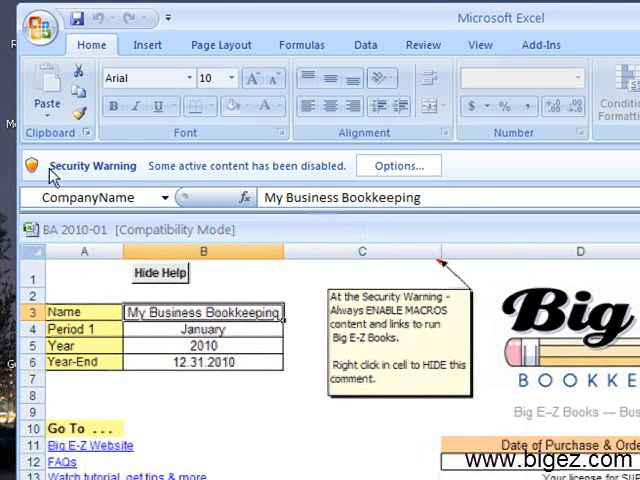
pyautogui.moveTo(292, 178)
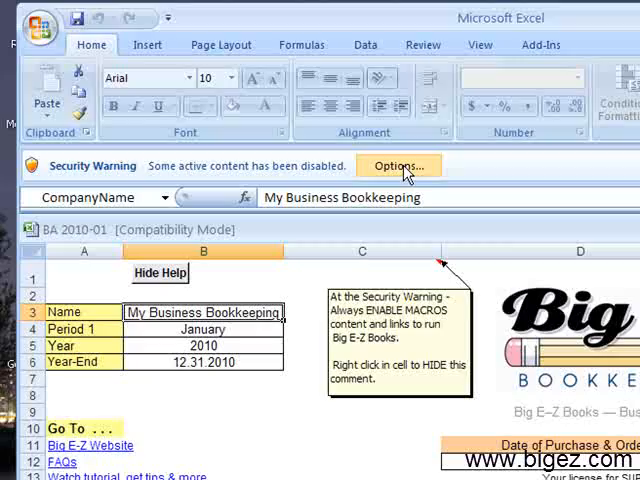
# Enable both macros and external links for BA 2010-01 via the Security Warning options.
pyautogui.click(398, 164)
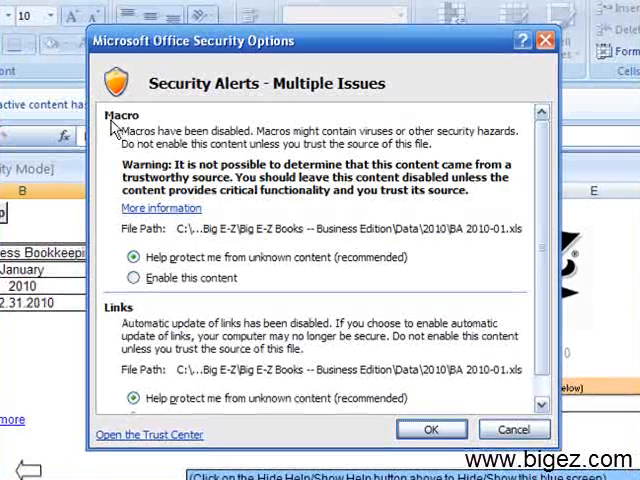
pyautogui.moveTo(140, 120)
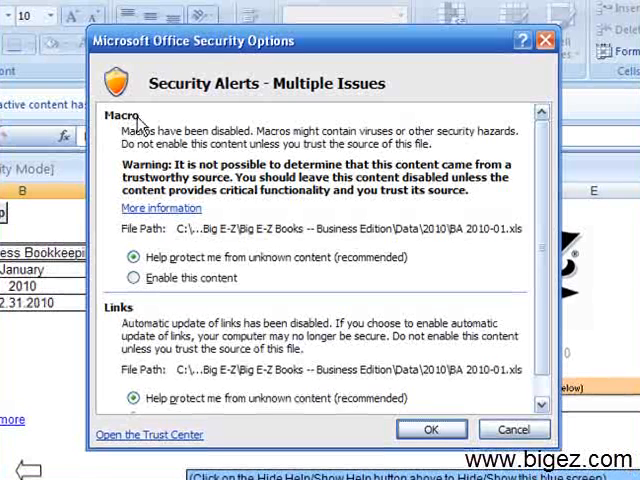
pyautogui.click(132, 278)
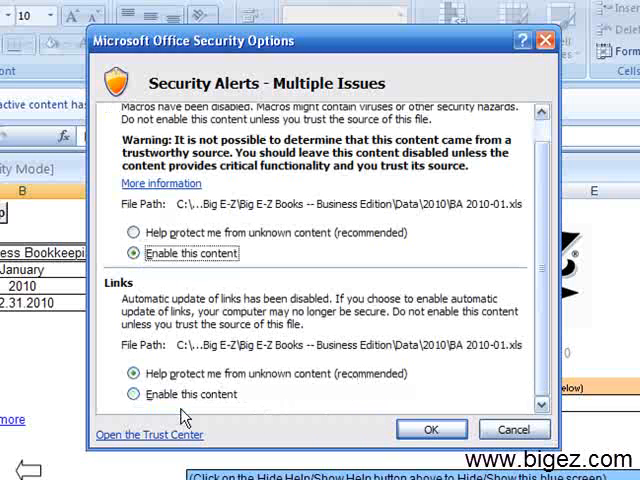
pyautogui.click(132, 392)
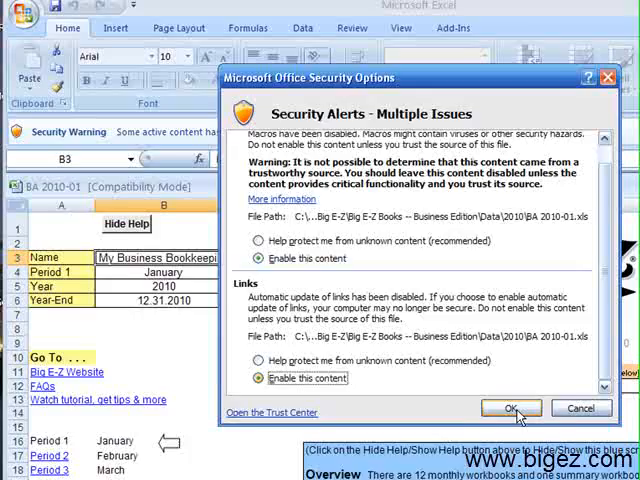
pyautogui.click(512, 408)
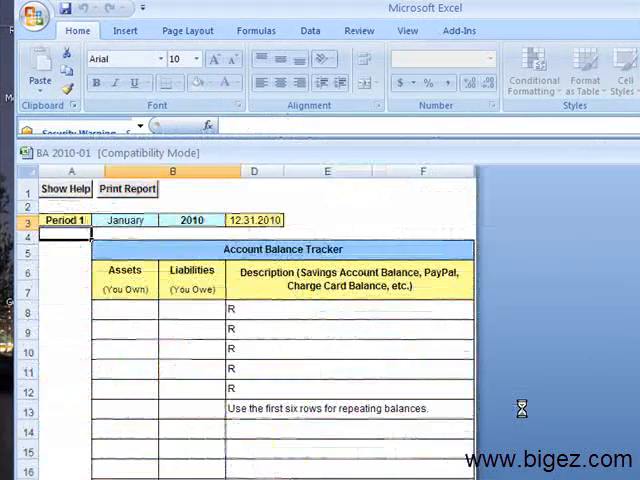
pyautogui.click(64, 188)
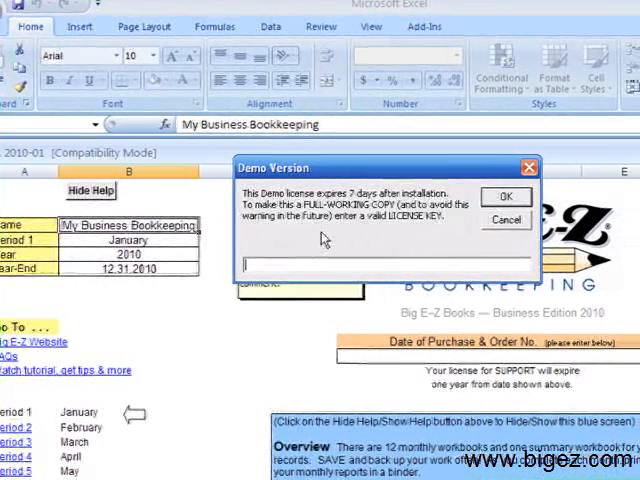
pyautogui.write('hhh')
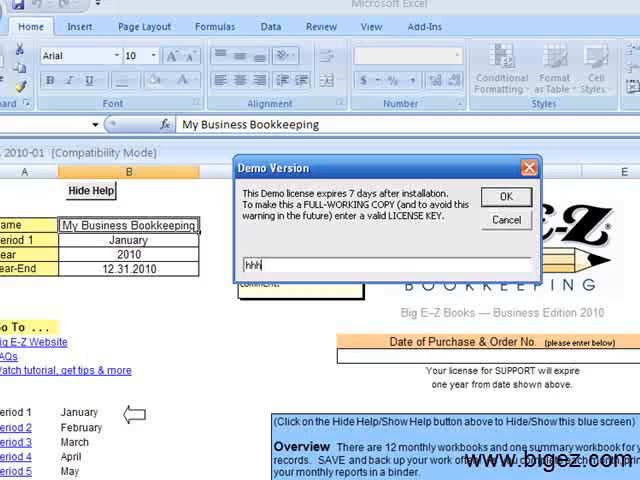
pyautogui.write('hh')
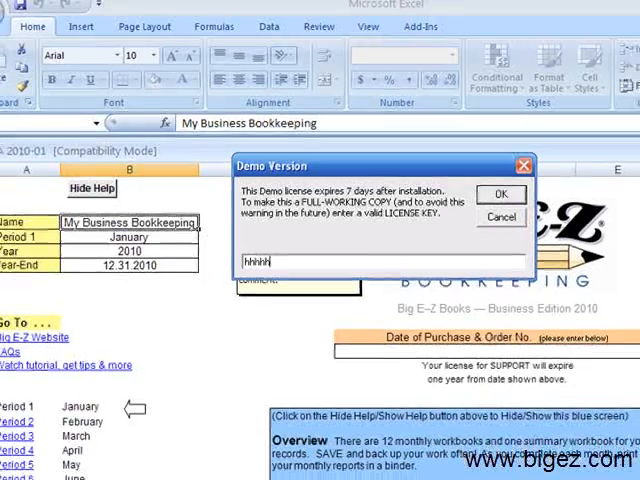
# Confirm the license key to reach the My Business Bookkeeping sheet.
pyautogui.click(500, 194)
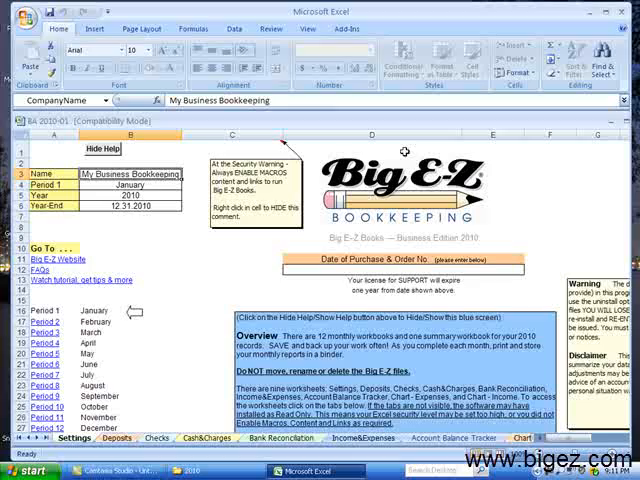
pyautogui.moveTo(256, 246)
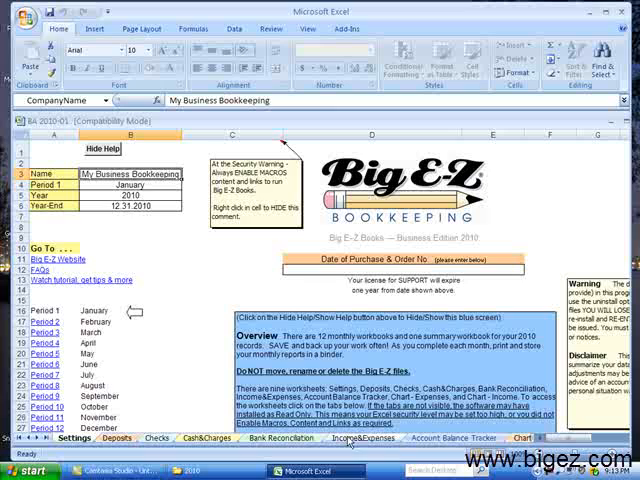
pyautogui.moveTo(172, 262)
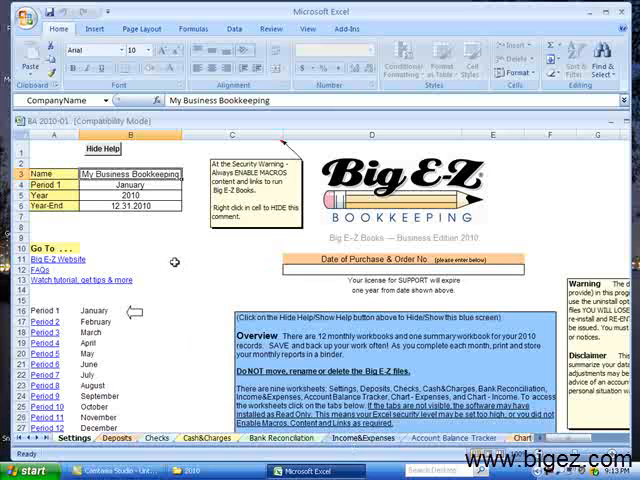